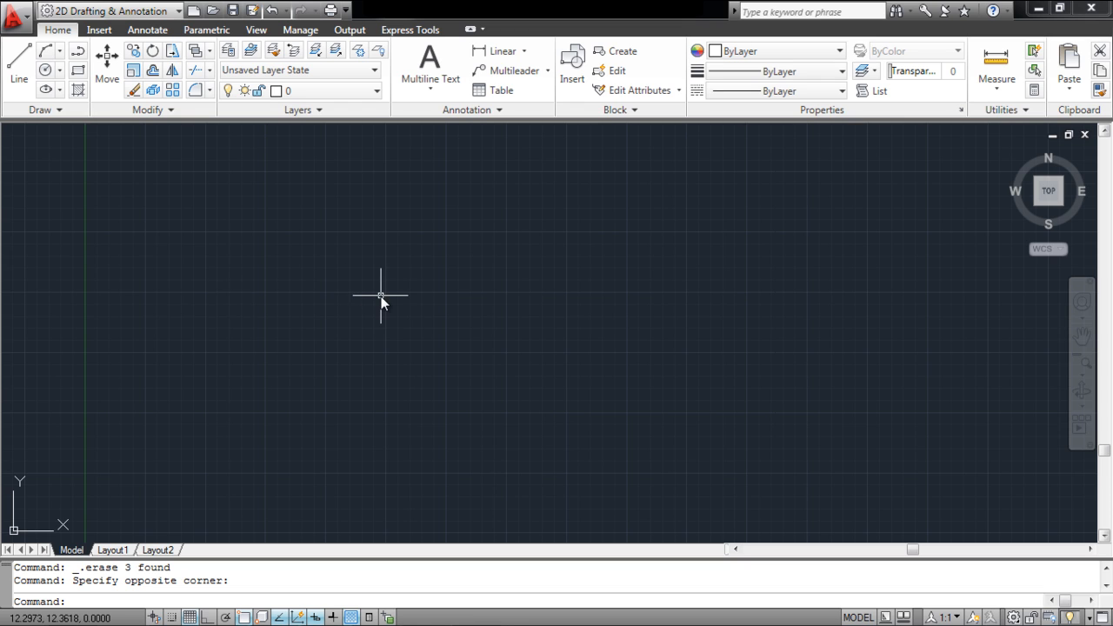
{"action": "mouse_move", "coordinate": [721, 450]}
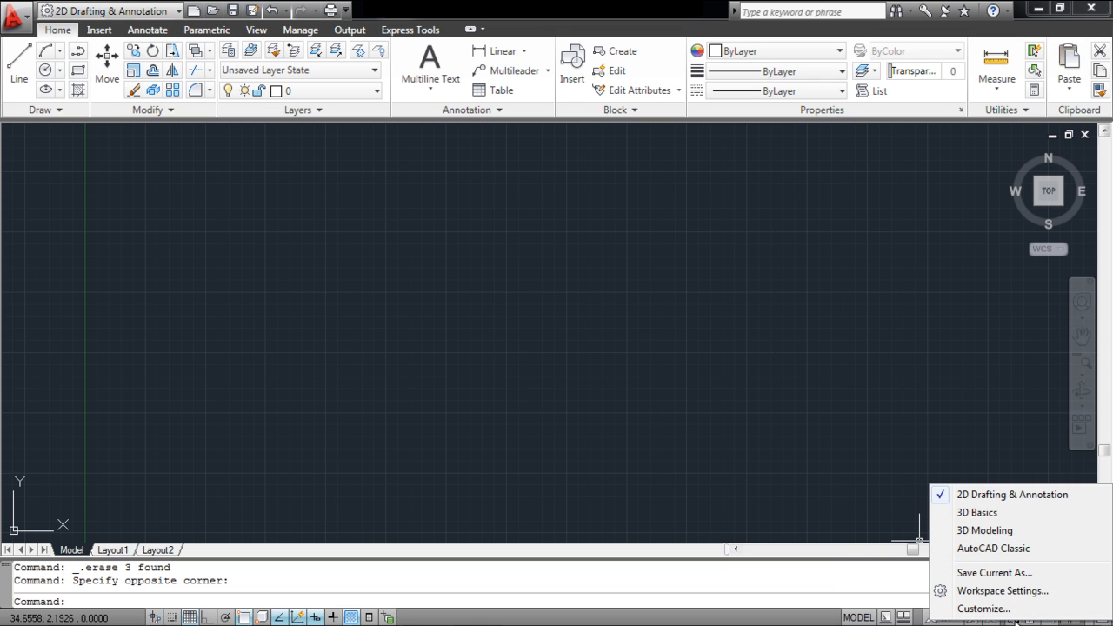
{"action": "mouse_move", "coordinate": [1002, 591]}
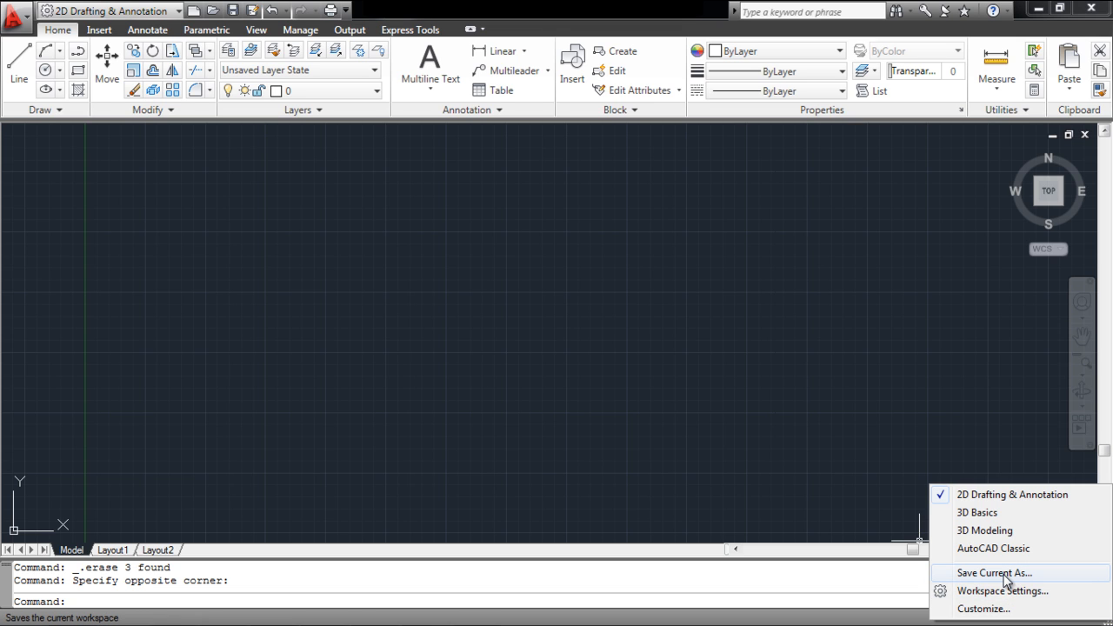
Step: Save the current interface as a new workspace named 'my workspace'
{"action": "left_click", "coordinate": [994, 572]}
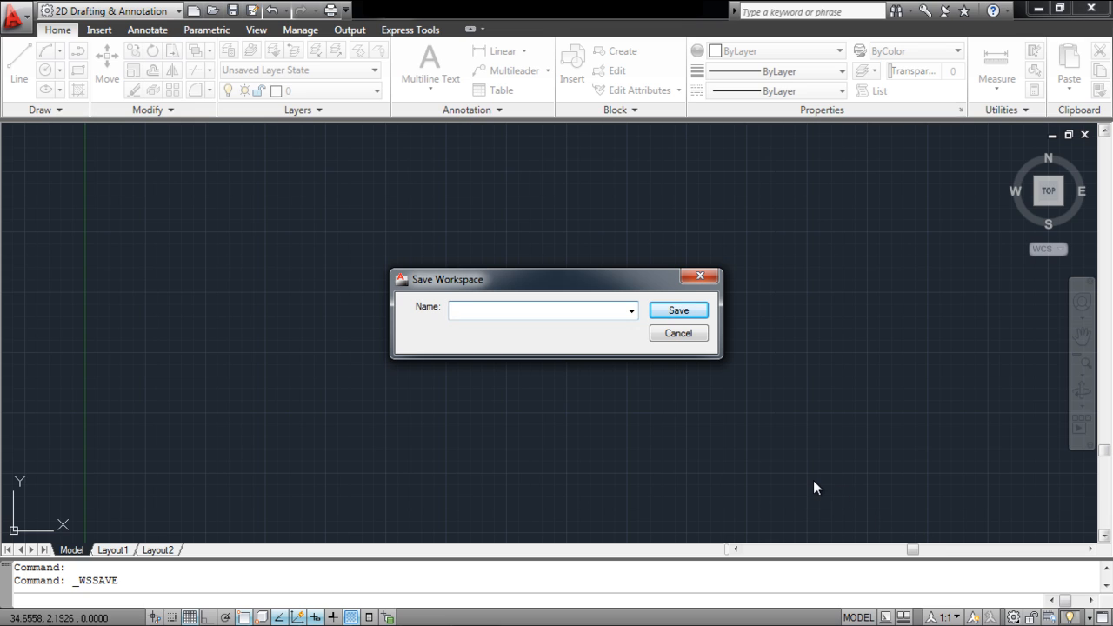
{"action": "type", "text": "my workspace"}
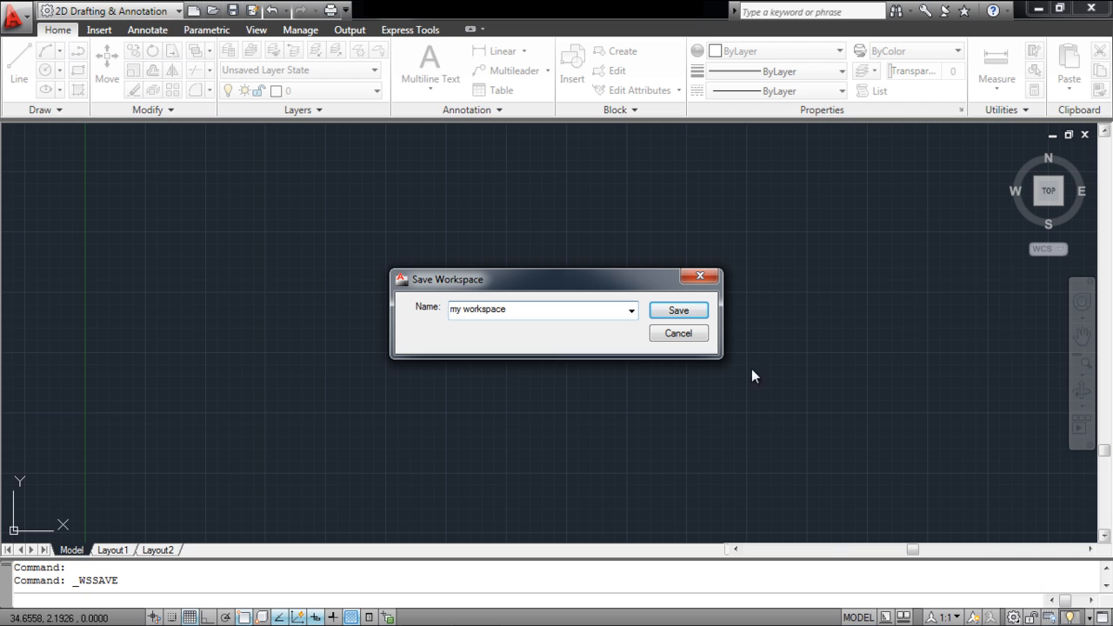
{"action": "left_click", "coordinate": [677, 310]}
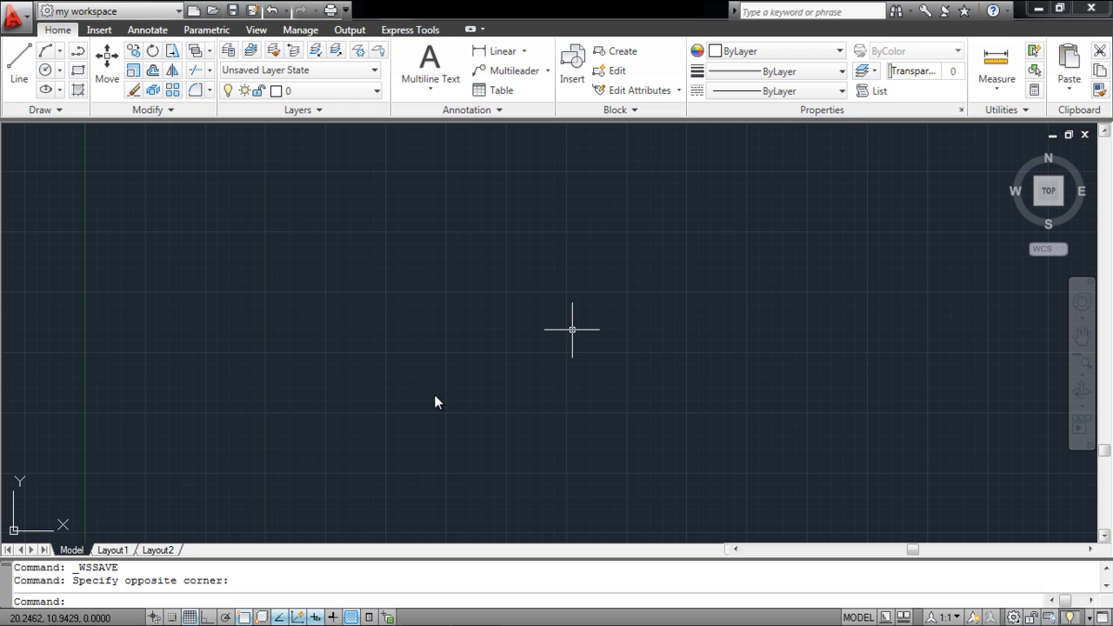
Step: Open Options from the drawing's shortcut menu and view the Files and Display settings
{"action": "right_click", "coordinate": [572, 329]}
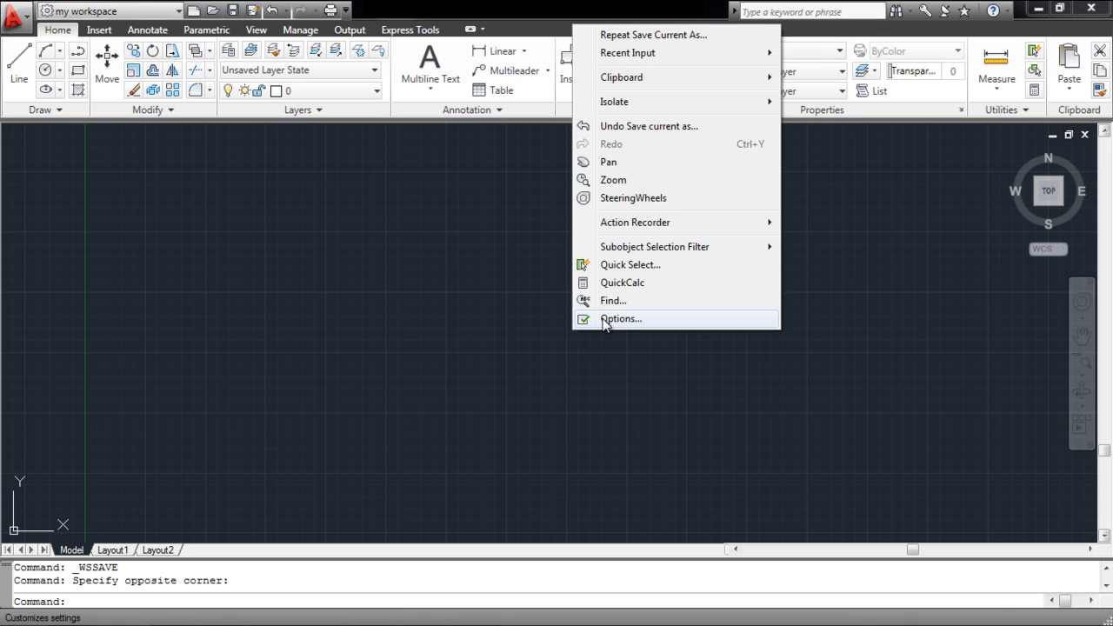
{"action": "left_click", "coordinate": [621, 318]}
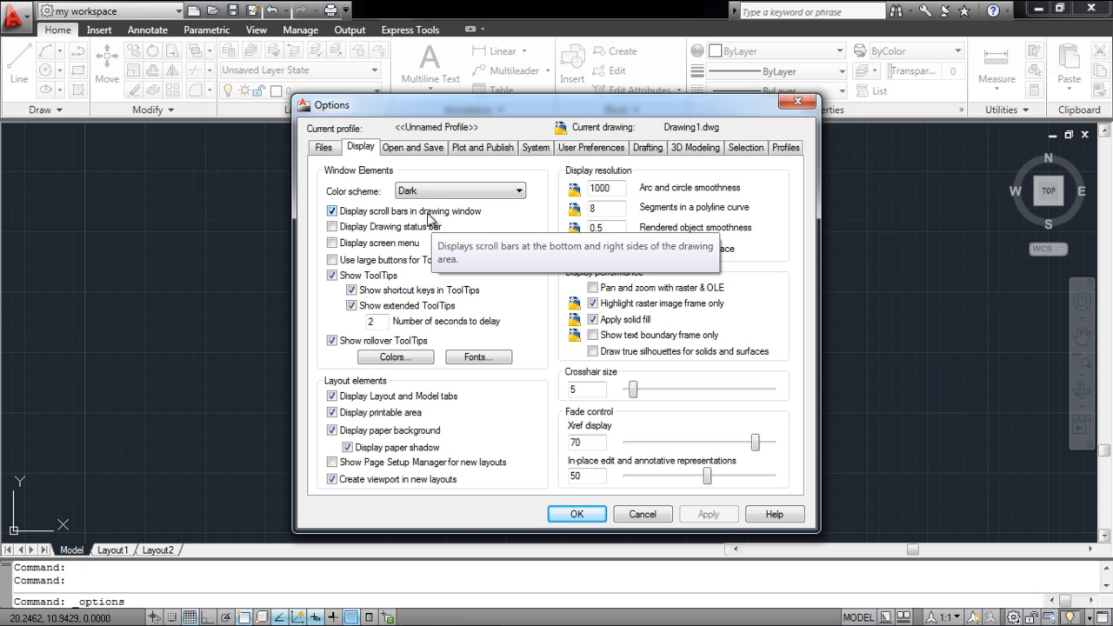
{"action": "left_click", "coordinate": [324, 147]}
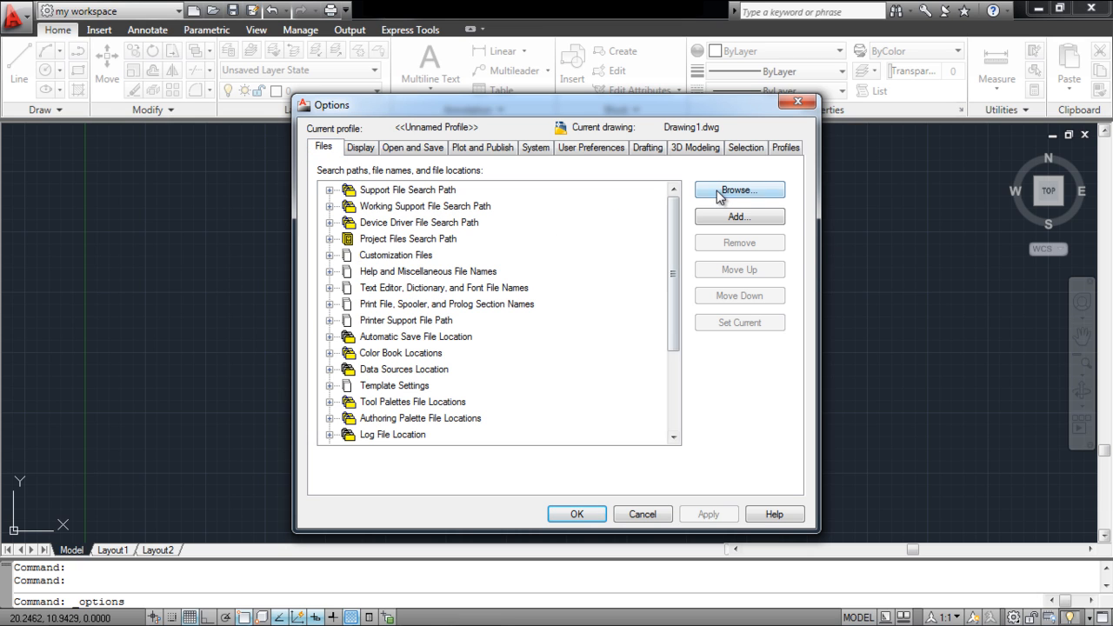
{"action": "left_click", "coordinate": [361, 147]}
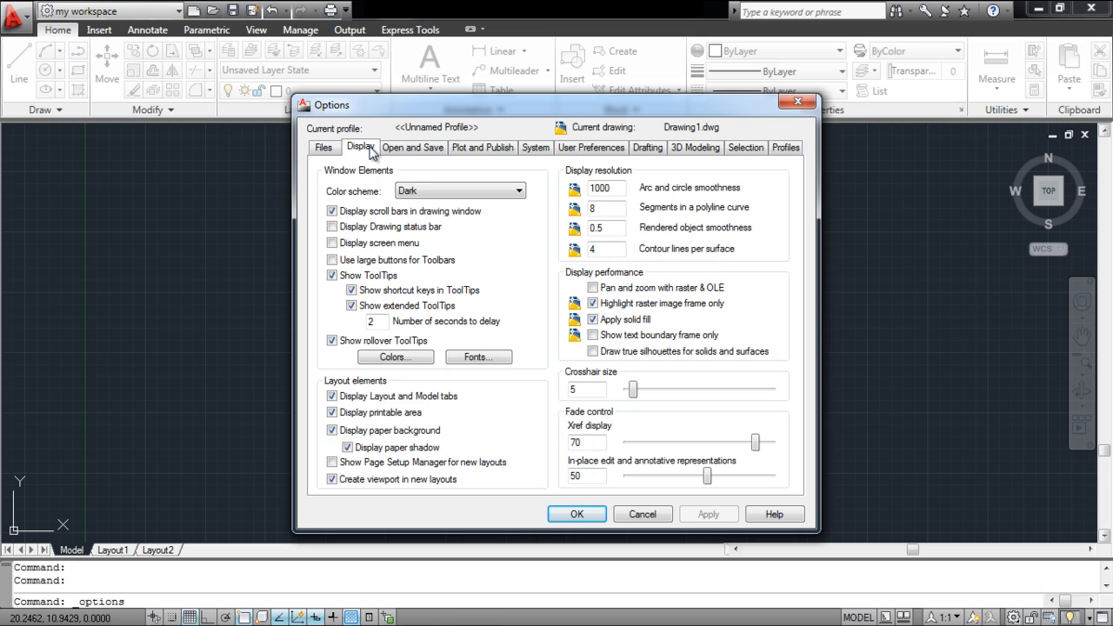
Step: Browse Open and Save, System, 3D Modeling and Selection settings, ending on Profiles
{"action": "left_click", "coordinate": [413, 147]}
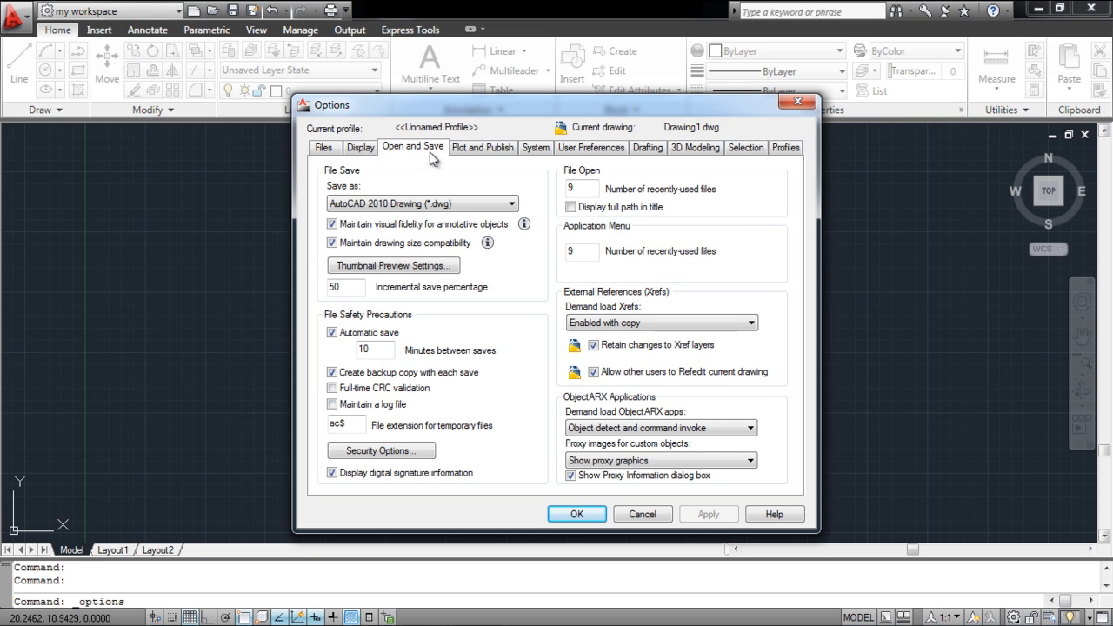
{"action": "left_click", "coordinate": [535, 147]}
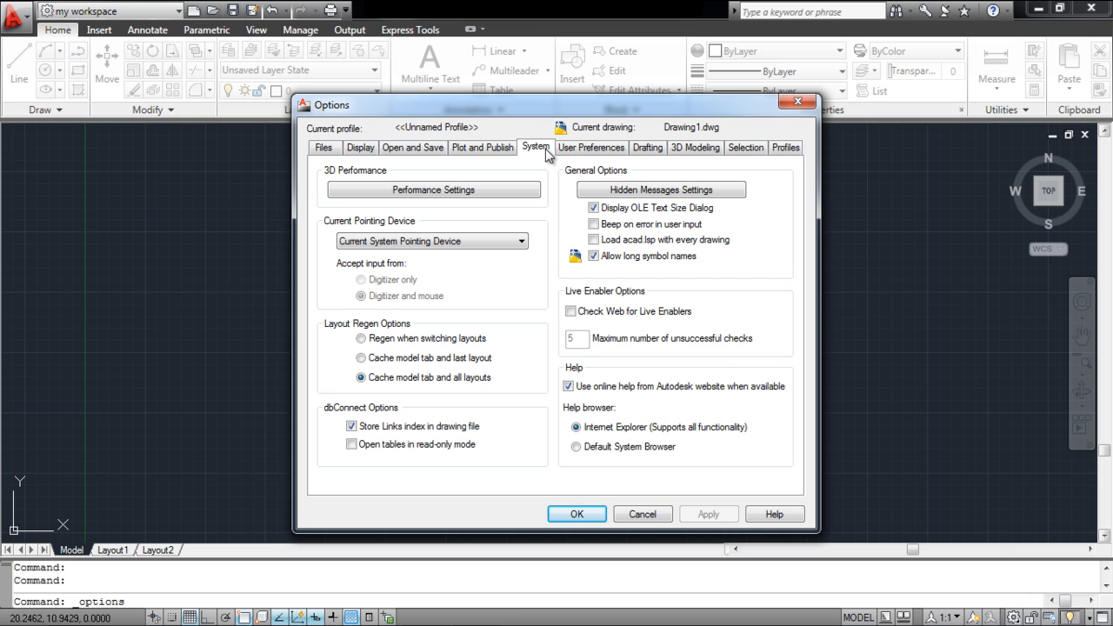
{"action": "left_click", "coordinate": [694, 147]}
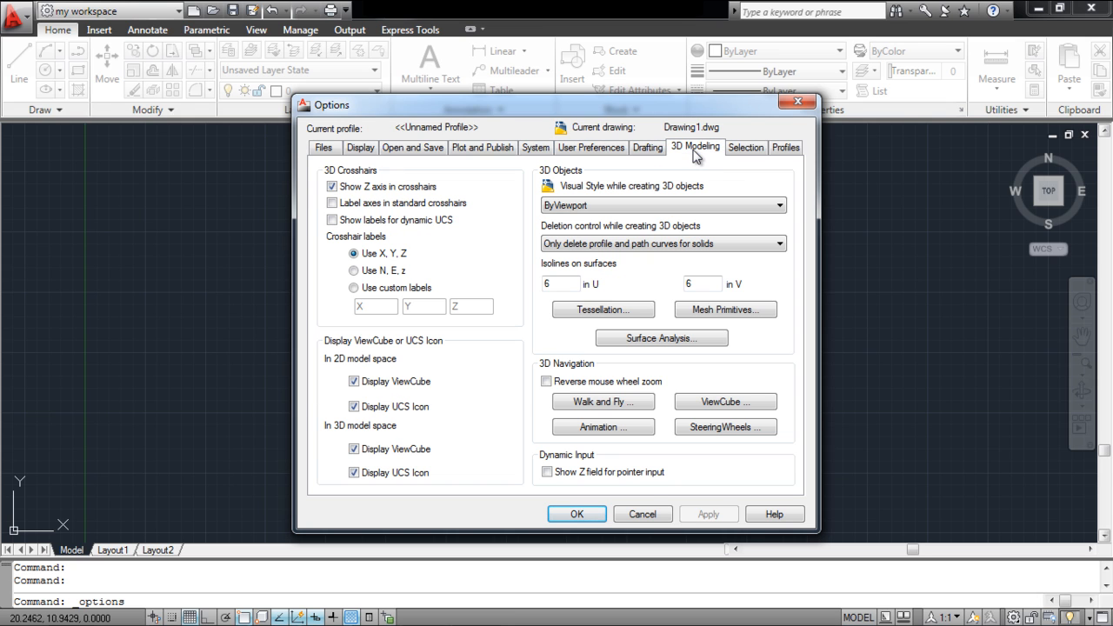
{"action": "left_click", "coordinate": [745, 147]}
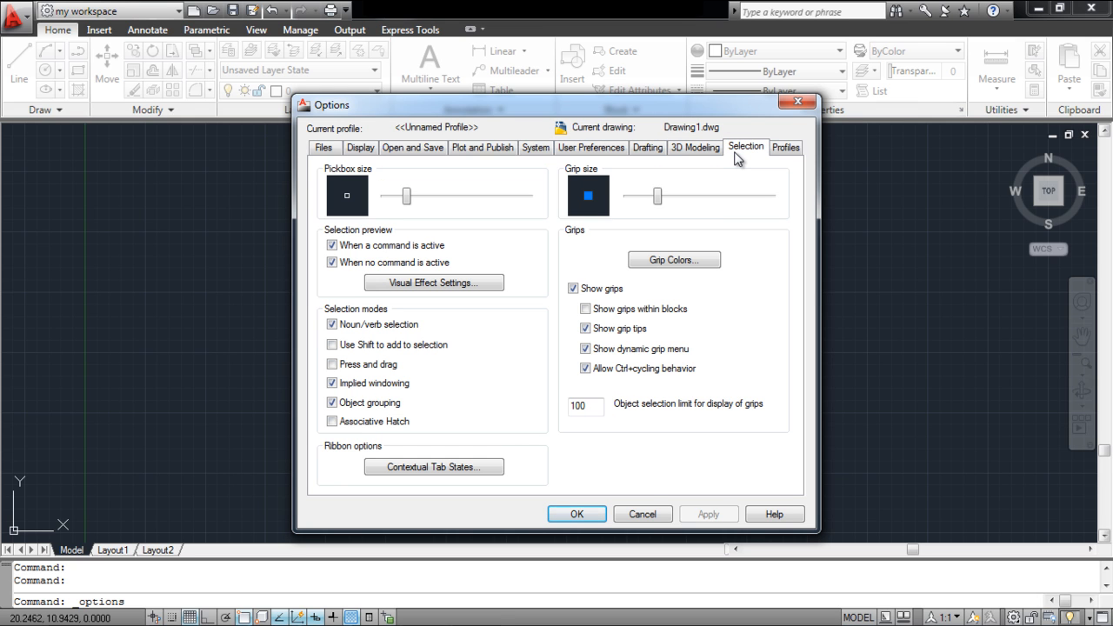
{"action": "left_click", "coordinate": [785, 147]}
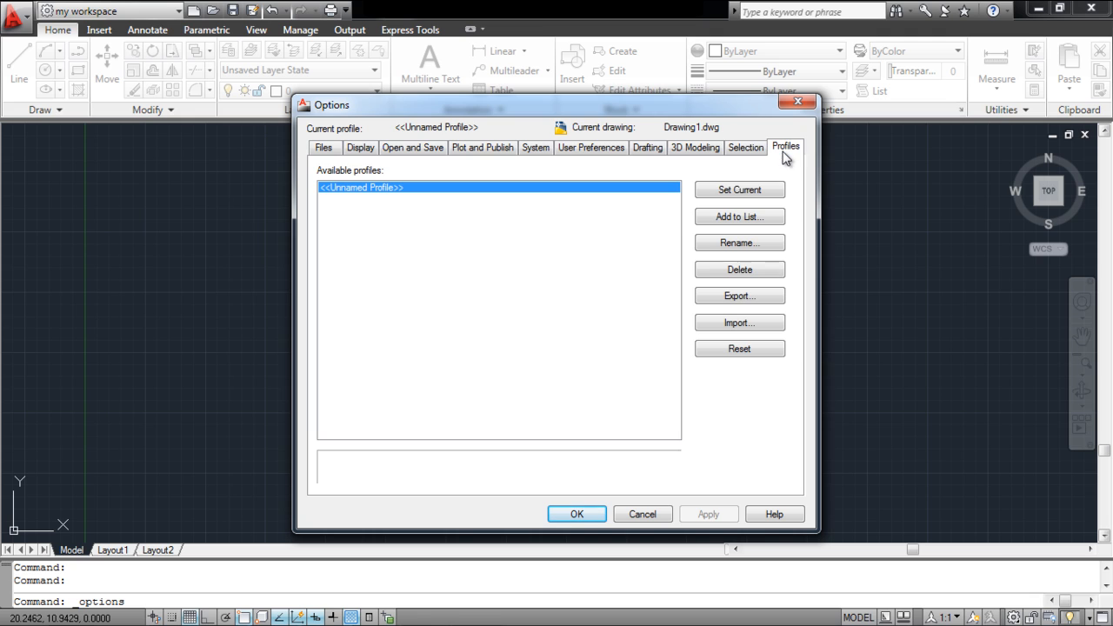
{"action": "mouse_move", "coordinate": [652, 192]}
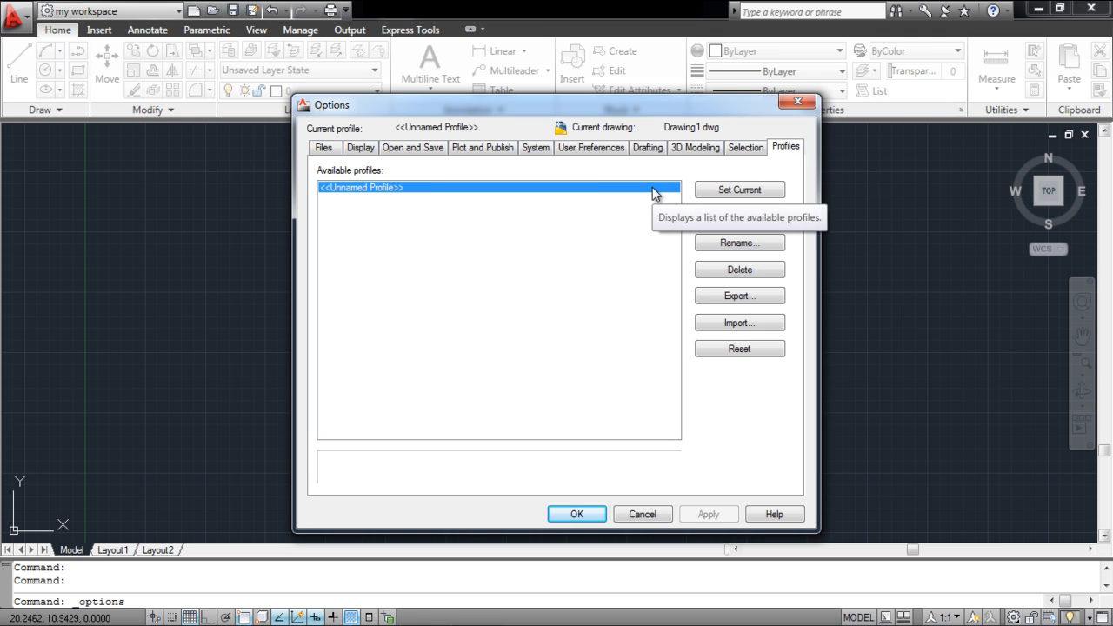
Step: Add profile 'my profile' described as 'blank interface with modified settings'
{"action": "left_click", "coordinate": [738, 217]}
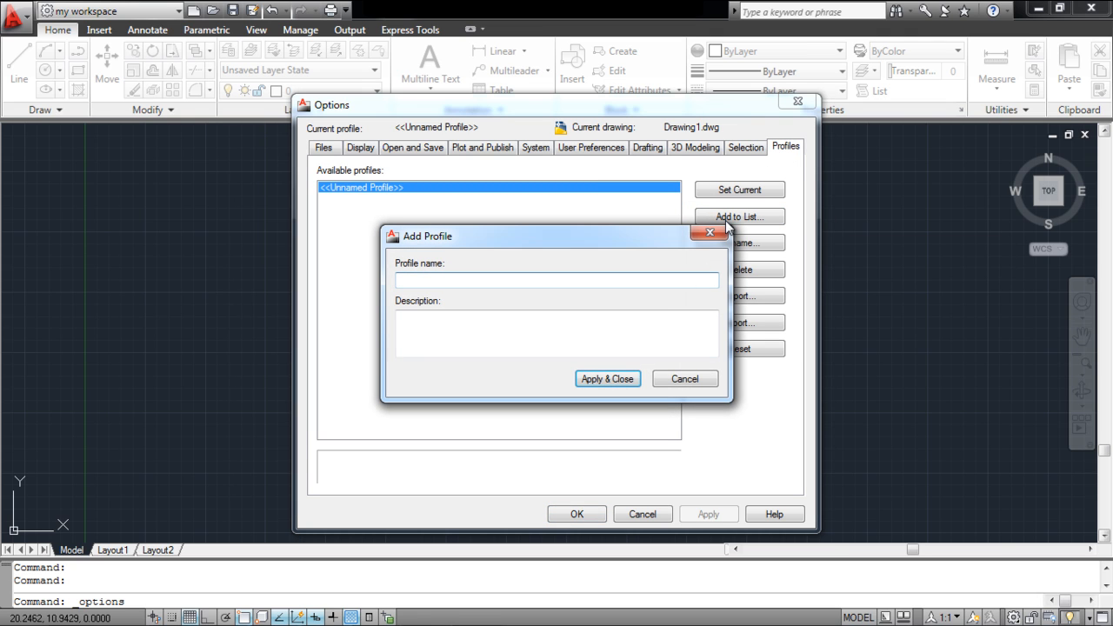
{"action": "type", "text": "my p"}
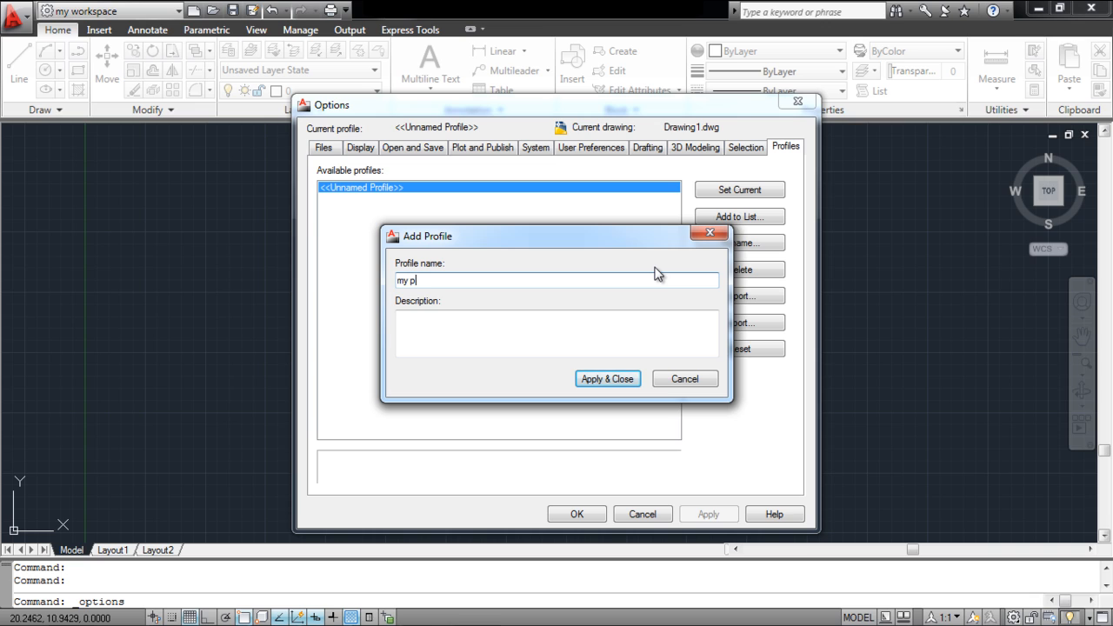
{"action": "type", "text": "rofile"}
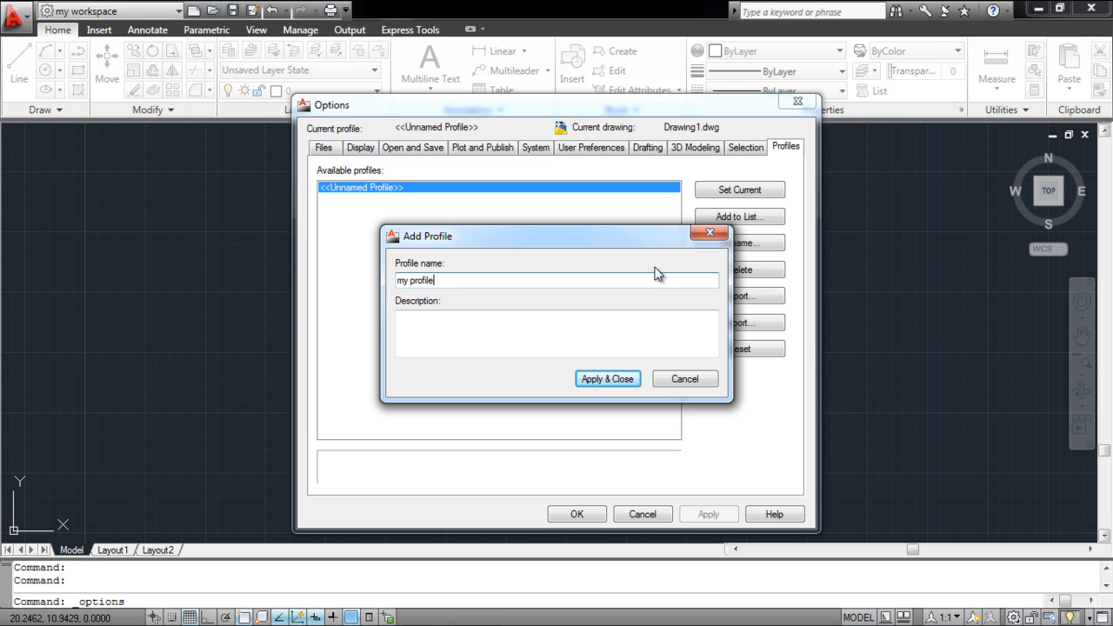
{"action": "type", "text": "blank"}
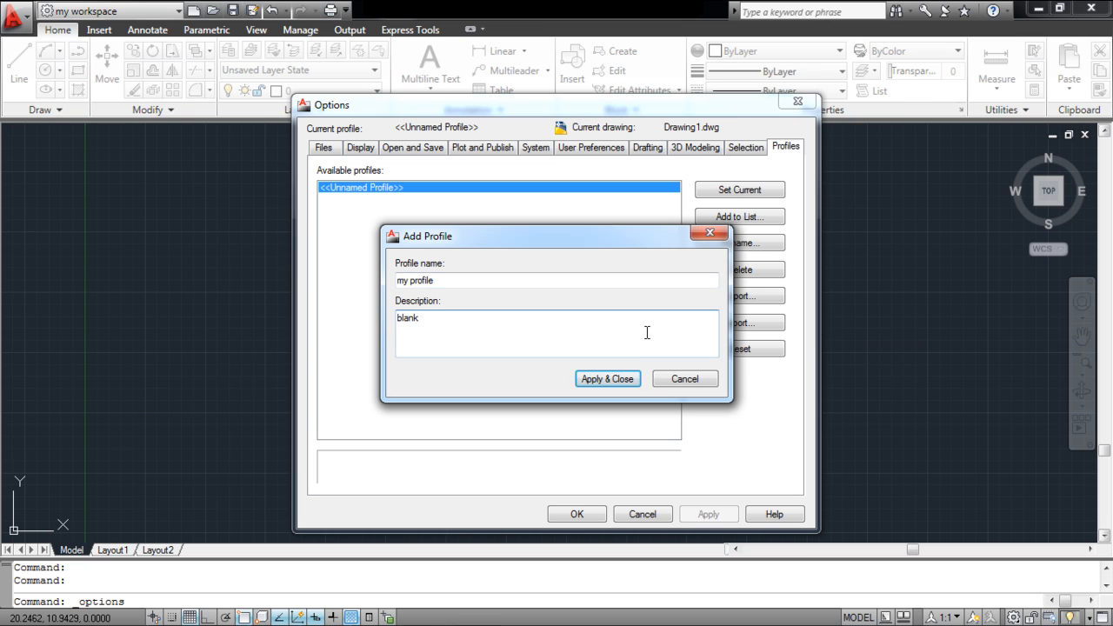
{"action": "type", "text": "interface with modified settings"}
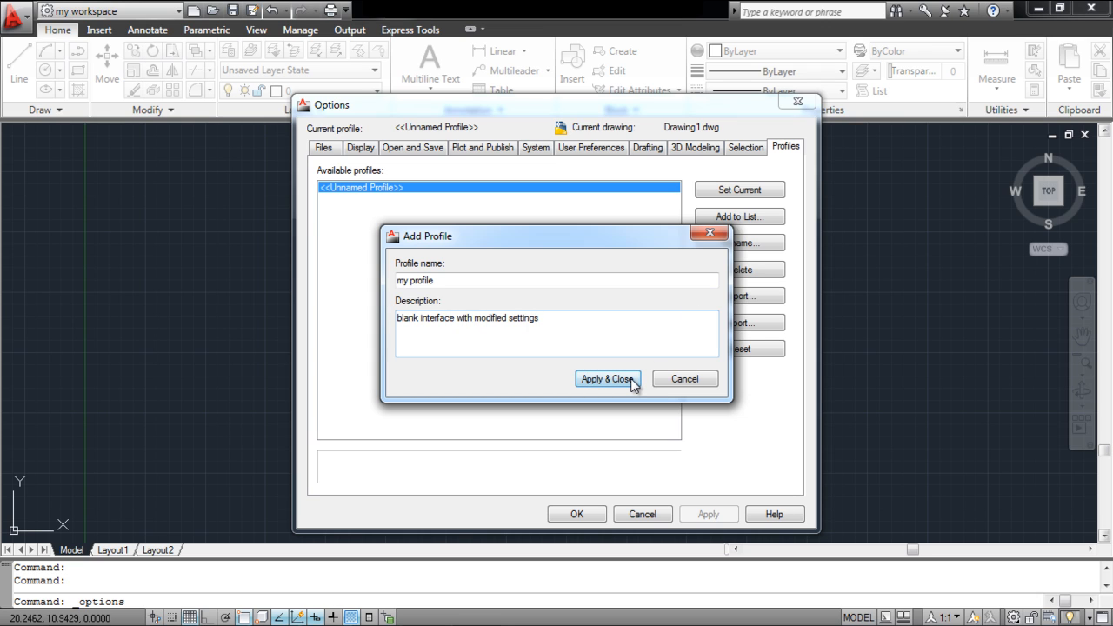
{"action": "left_click", "coordinate": [606, 379]}
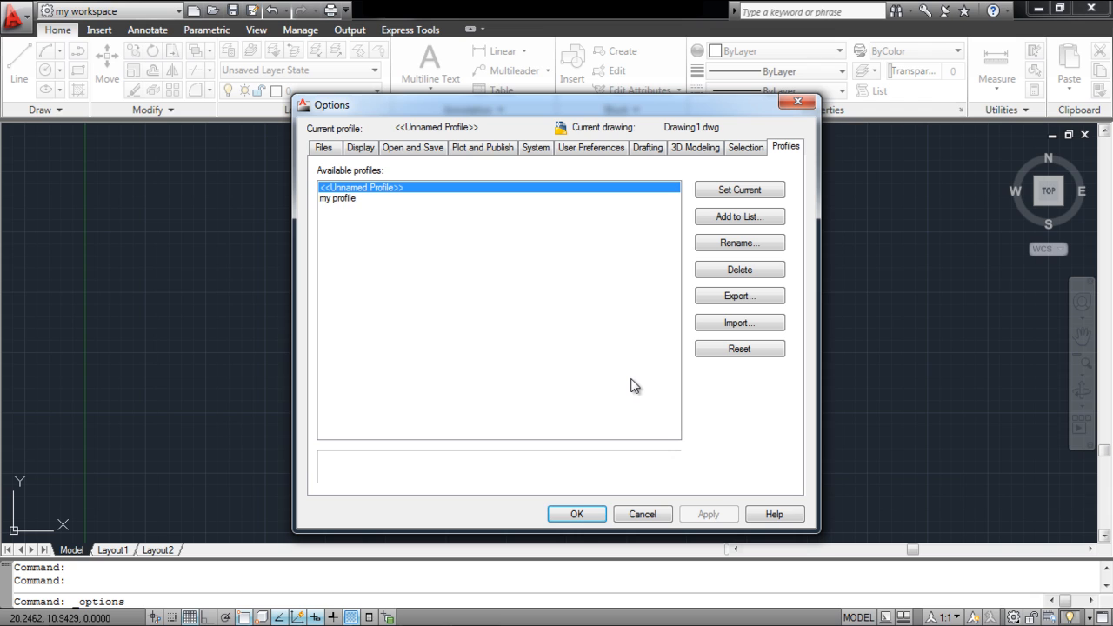
{"action": "mouse_move", "coordinate": [521, 302]}
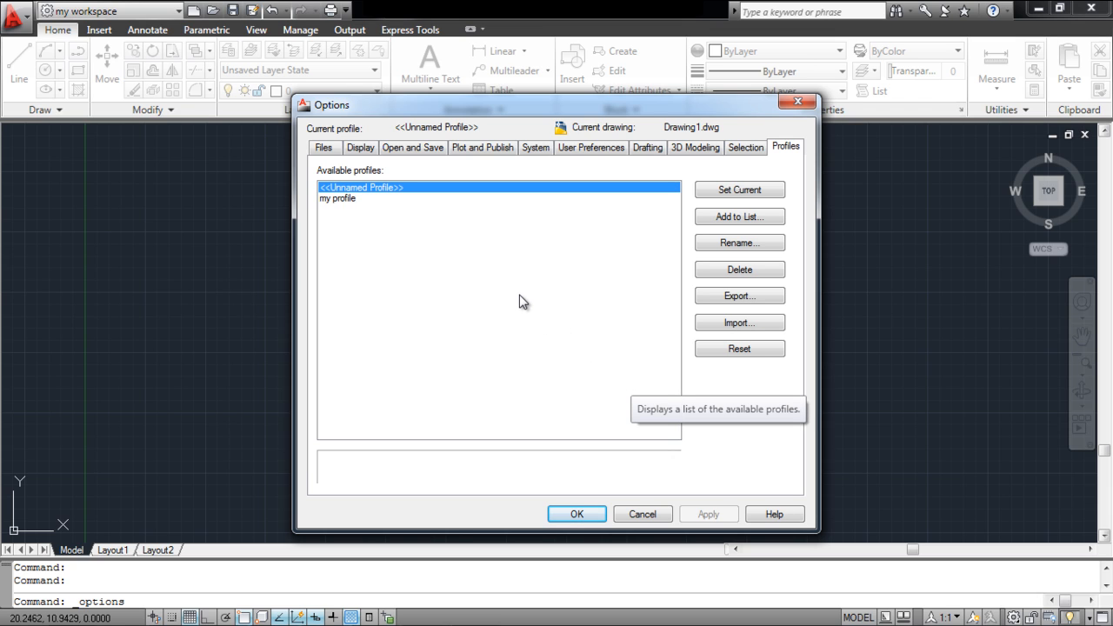
Step: Select 'my profile' in the Available profiles list and close Options with OK
{"action": "left_click", "coordinate": [337, 197]}
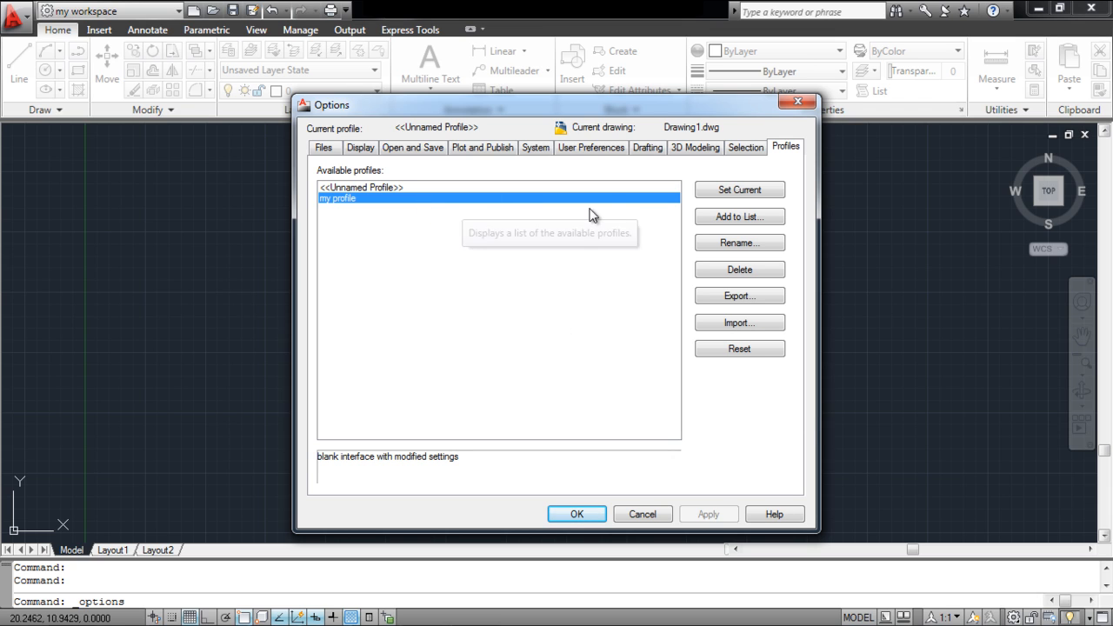
{"action": "mouse_move", "coordinate": [739, 190]}
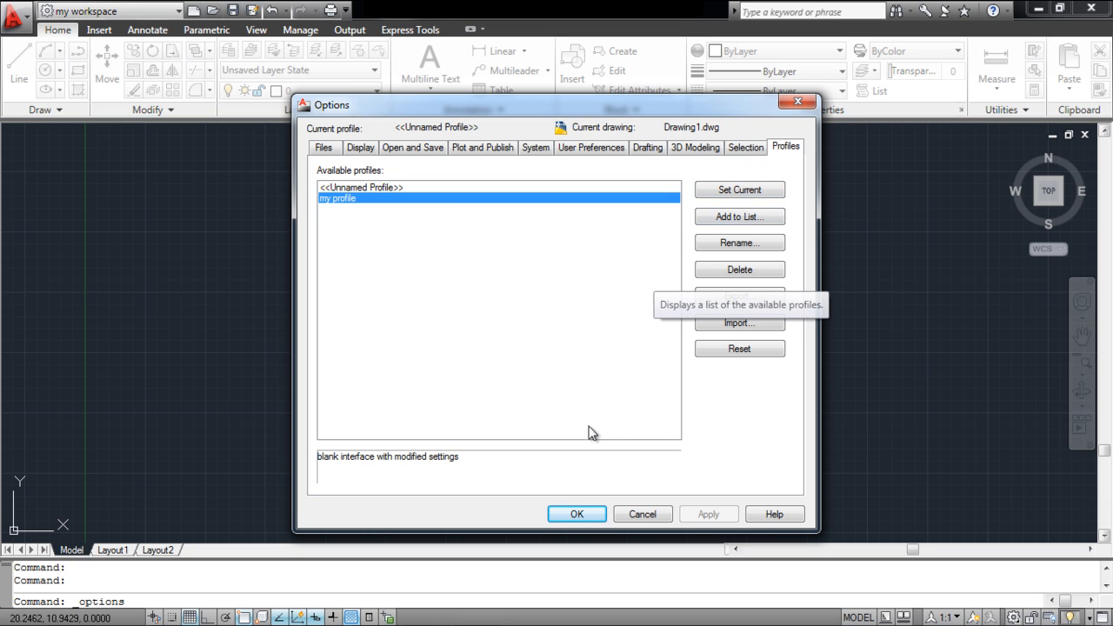
{"action": "left_click", "coordinate": [576, 514]}
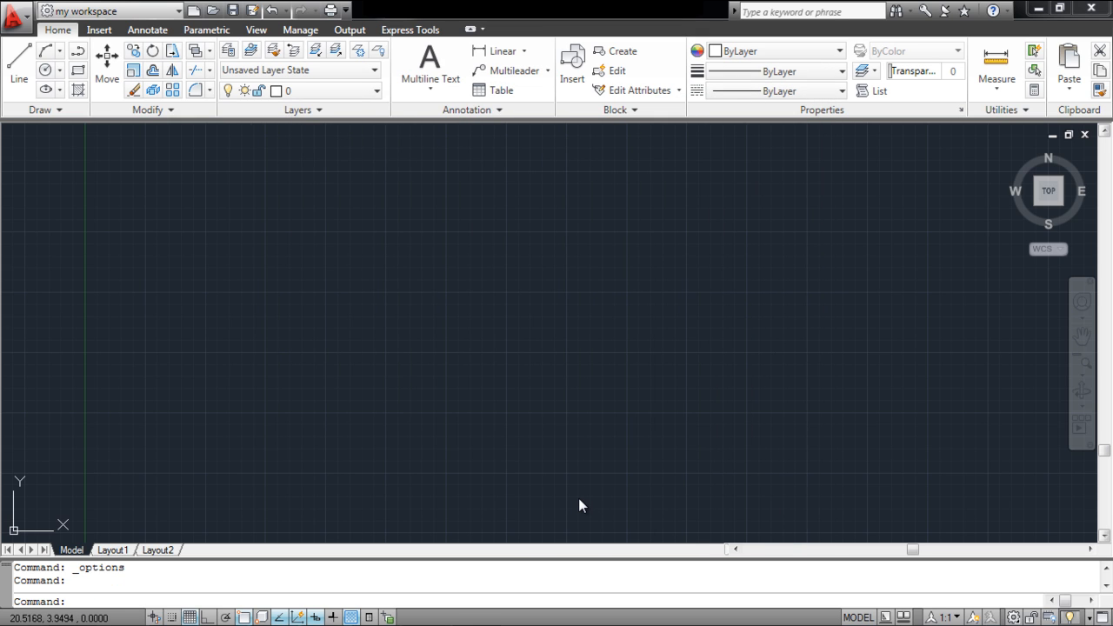
{"action": "mouse_move", "coordinate": [581, 502]}
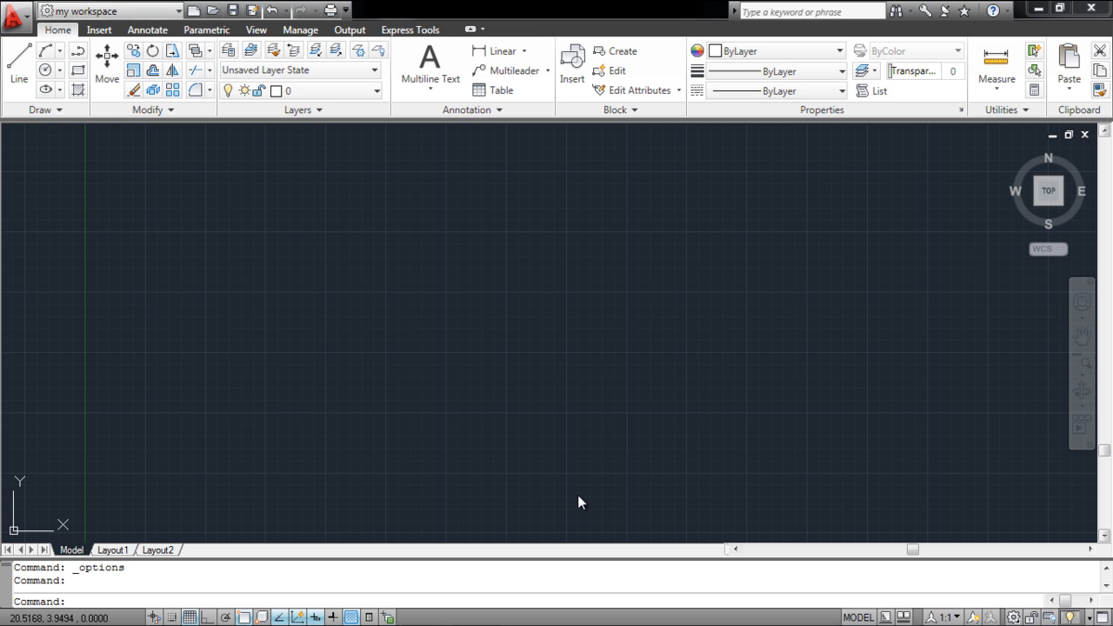